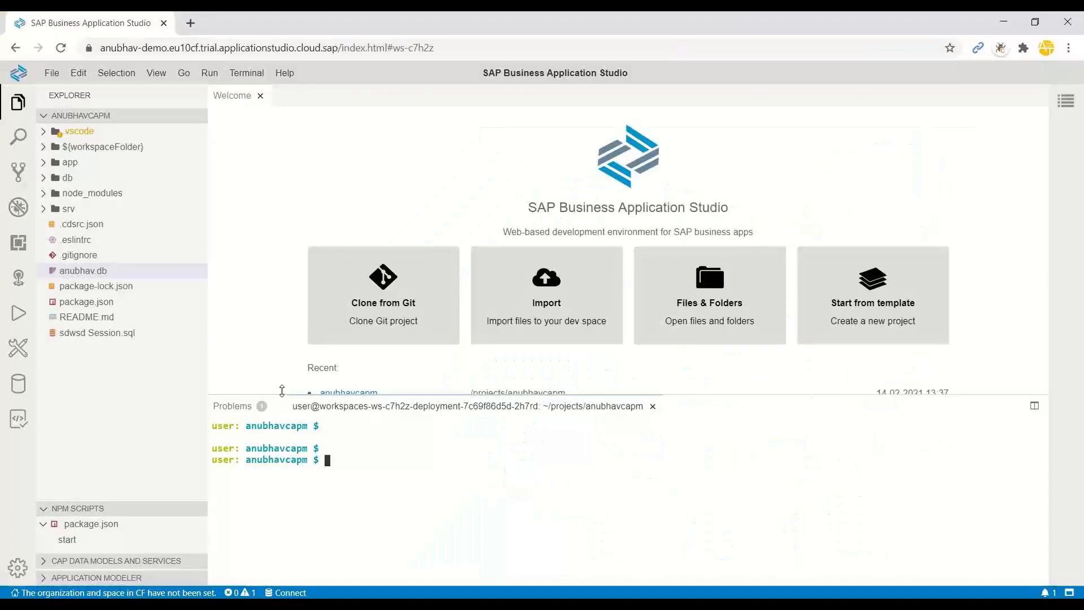
mouse_move(89, 276)
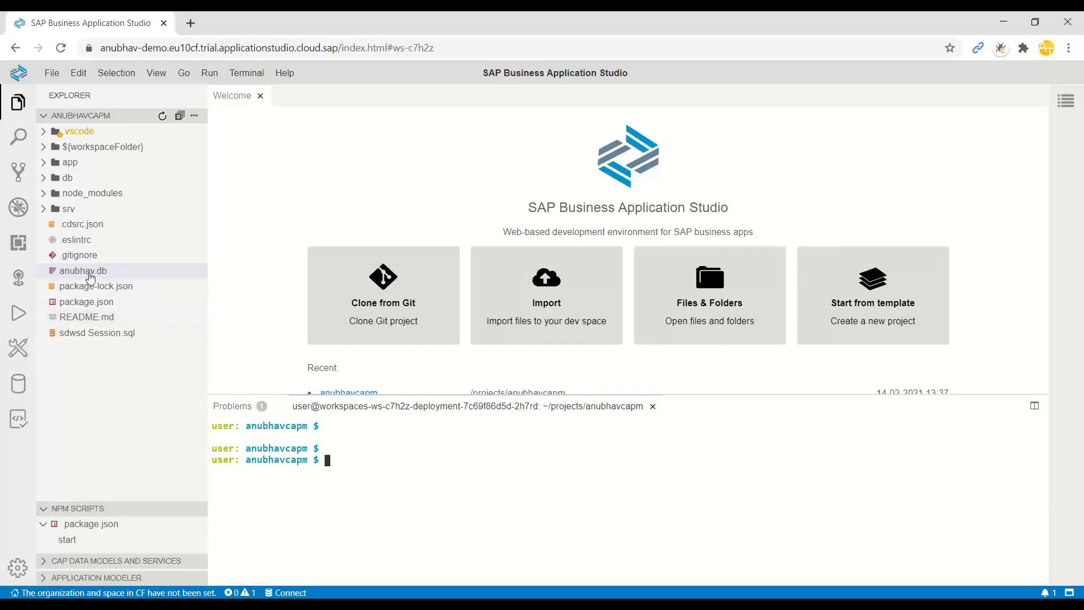
mouse_move(82, 271)
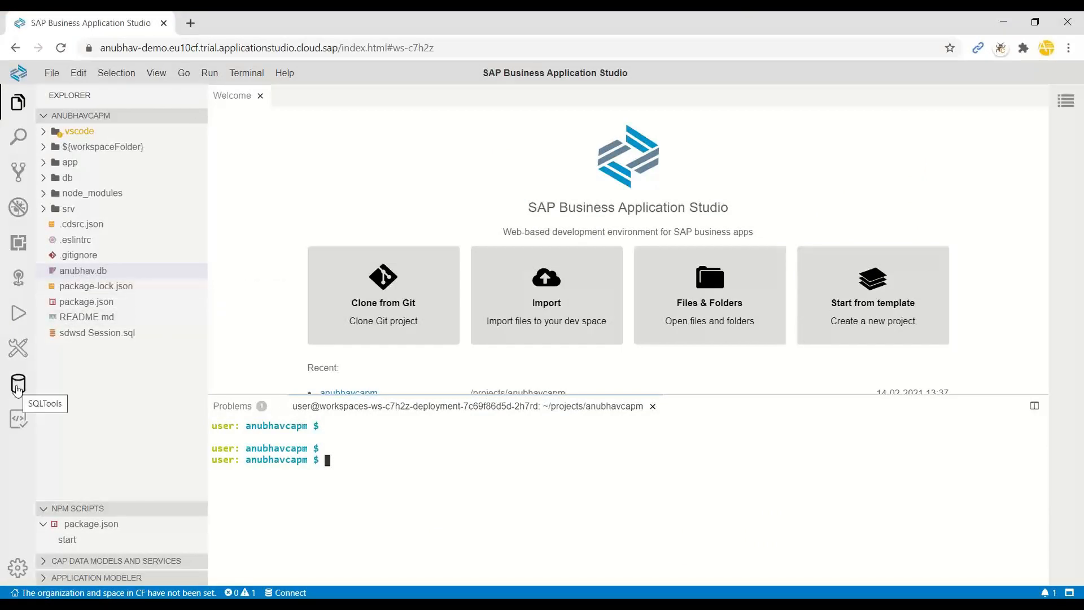
Open the SQLTools view from the activity bar, which shows no database connections.
left_click(18, 385)
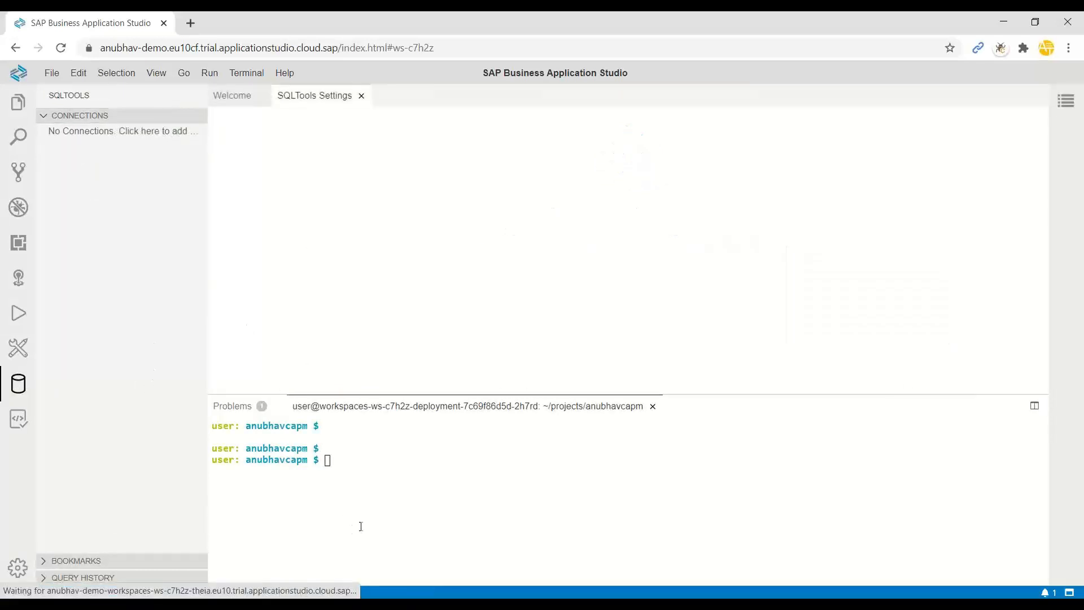
mouse_move(381, 499)
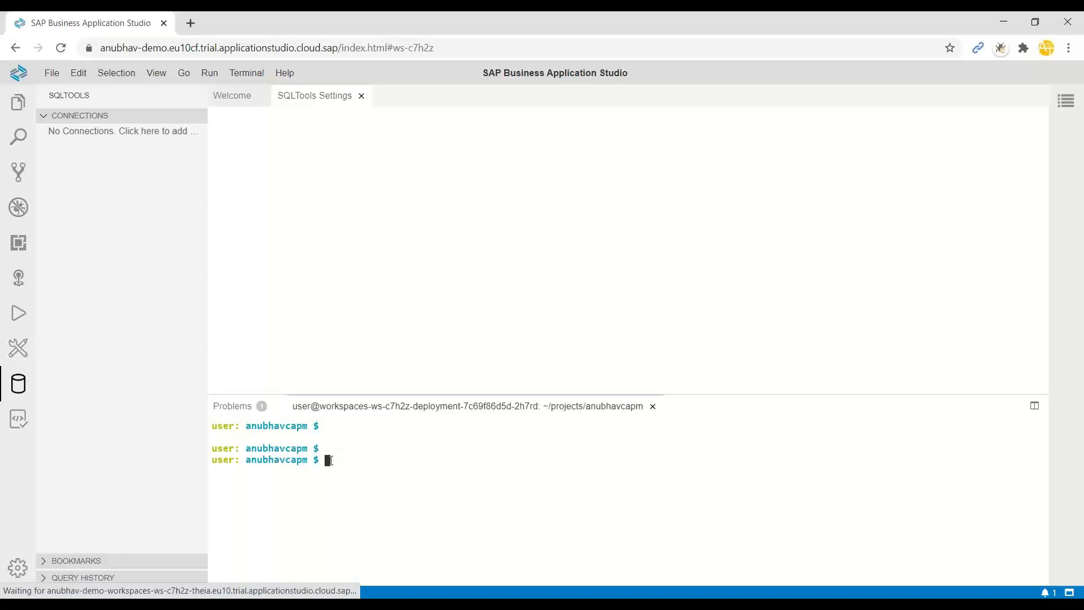
mouse_move(345, 471)
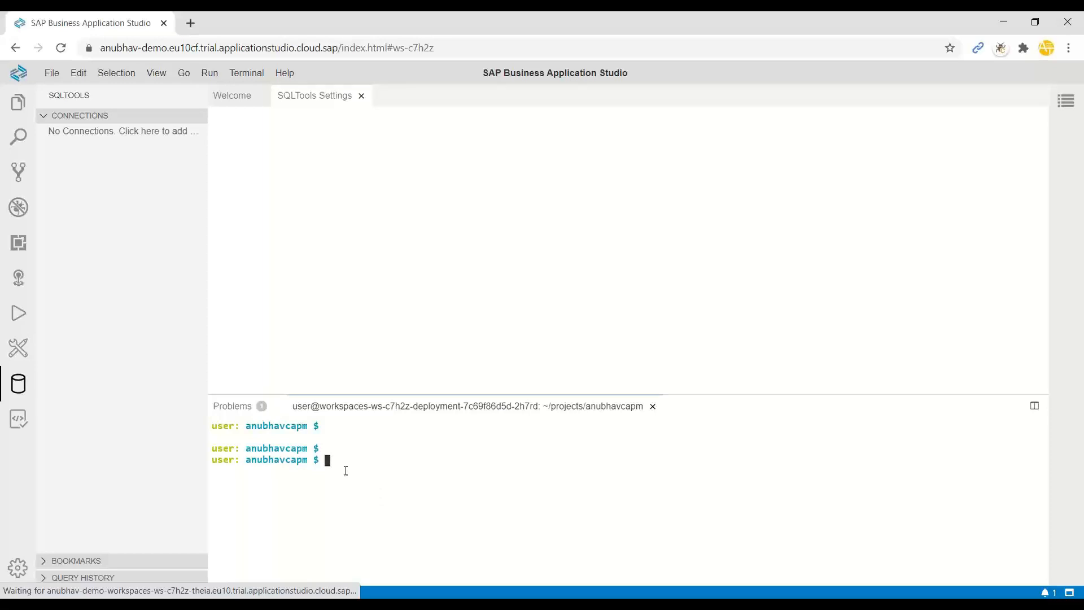
Add a SQLite (Node Native) connection MyDBAccess to anubhav.db, test it, and save it.
left_click(122, 130)
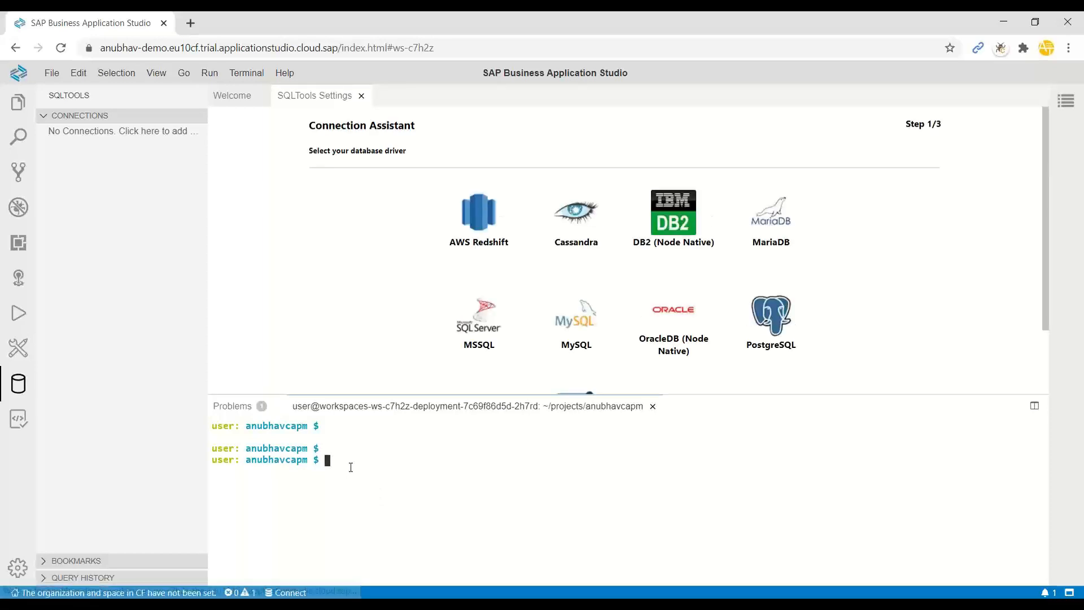
type("pwd")
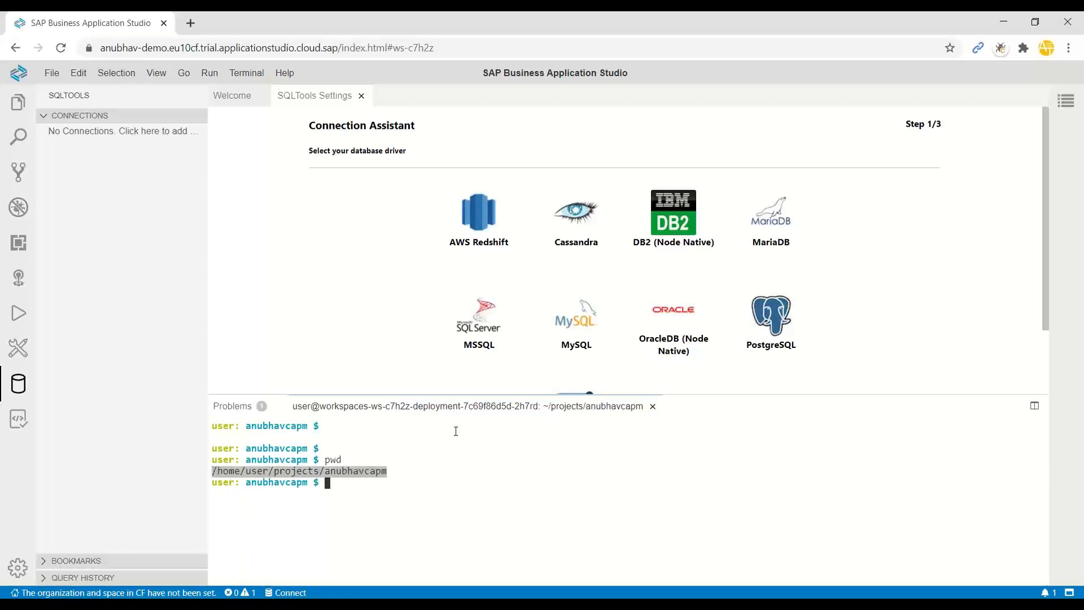
scroll("down", 3)
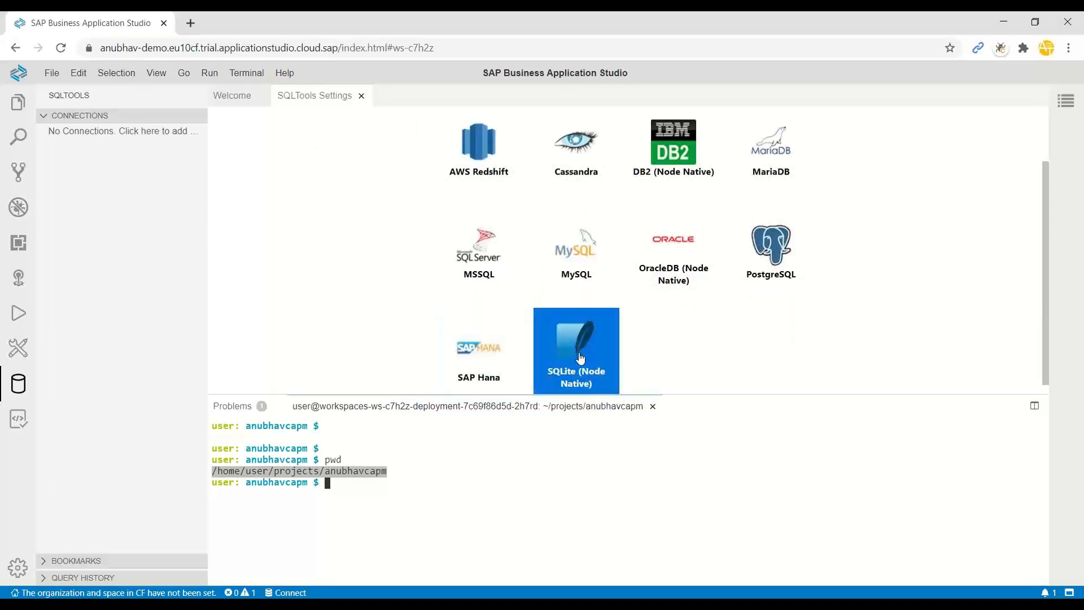
left_click(576, 351)
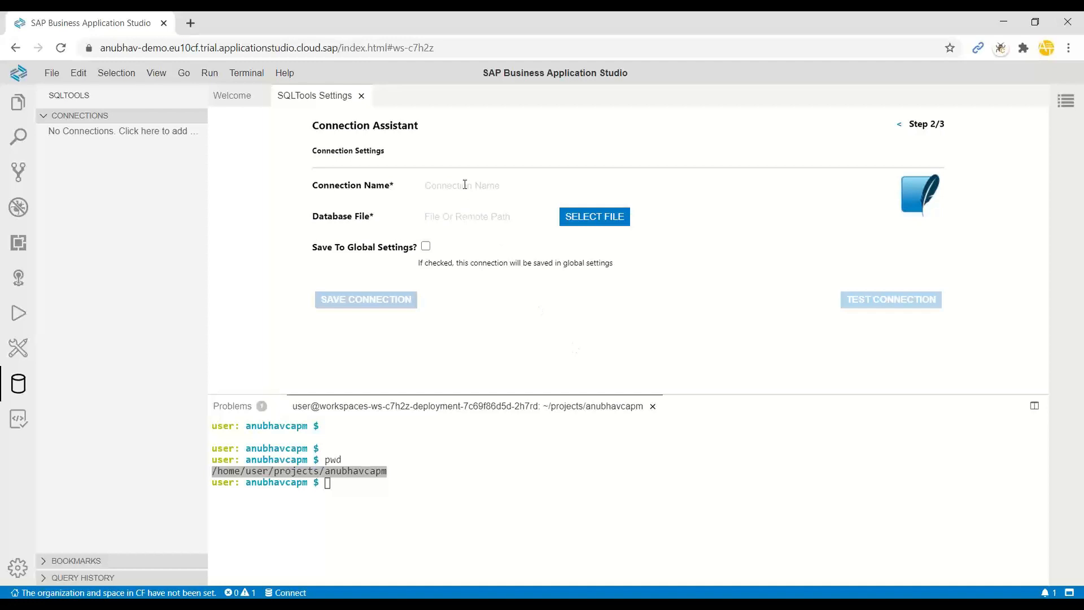
type("MyDBAccess")
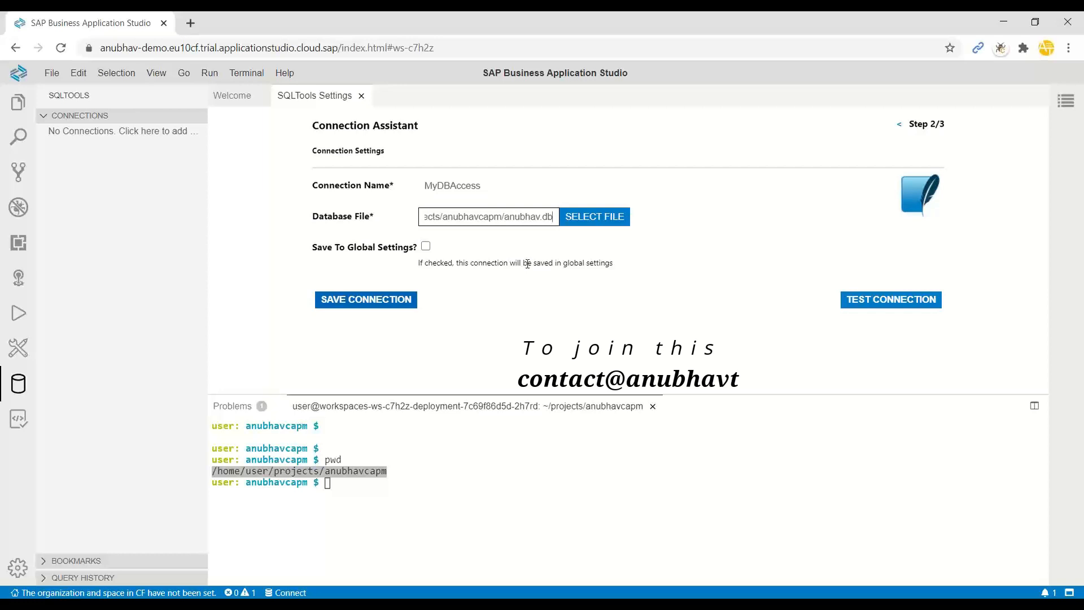
left_click(891, 299)
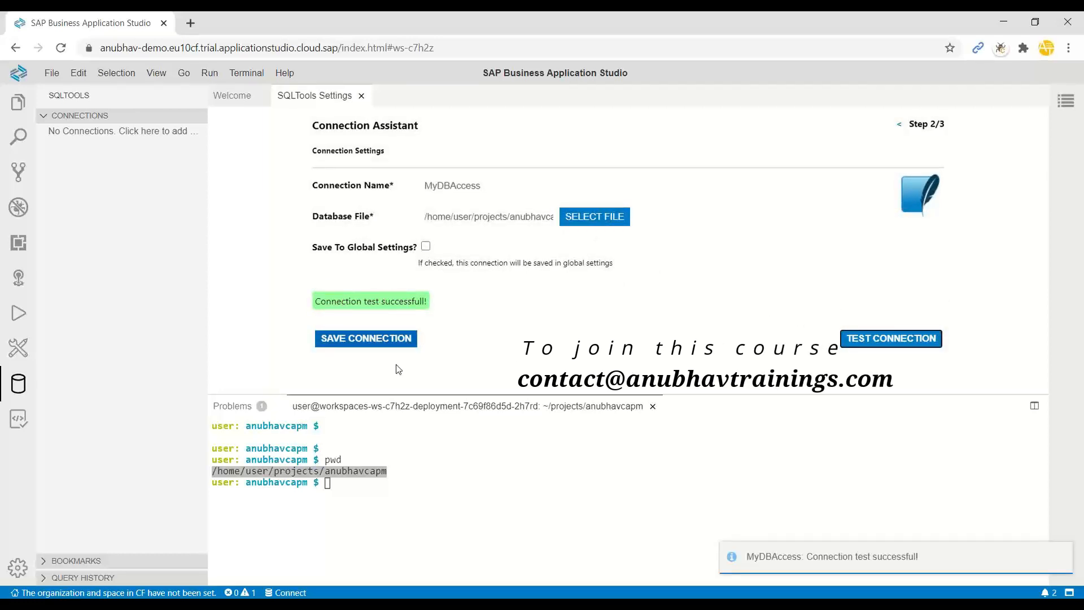
left_click(366, 338)
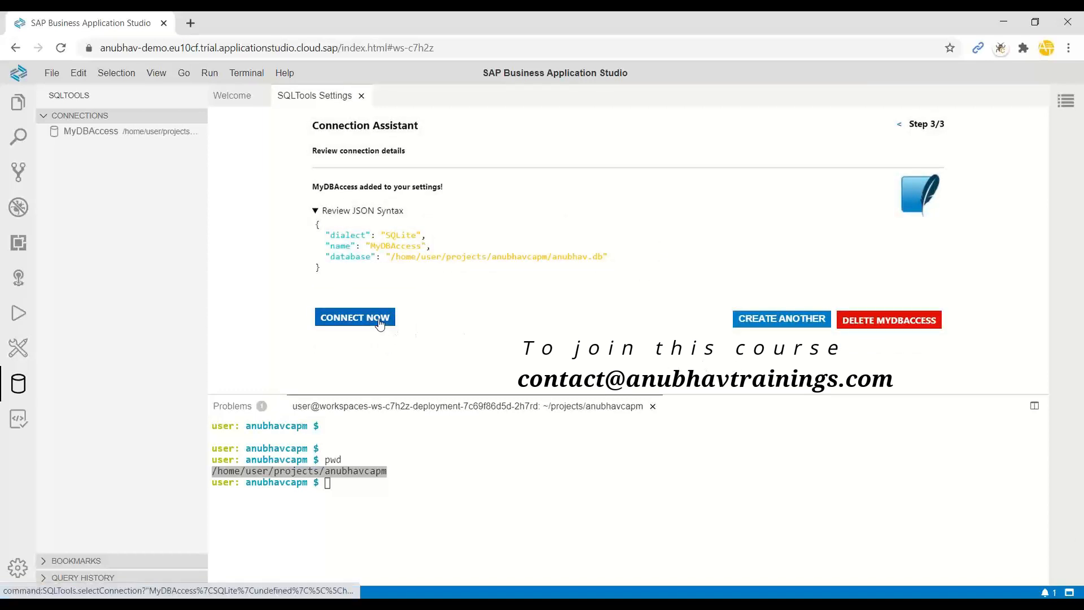
Connect MyDBAccess, expand tables to list anubhav_db_orders columns, and show its context menu.
left_click(355, 317)
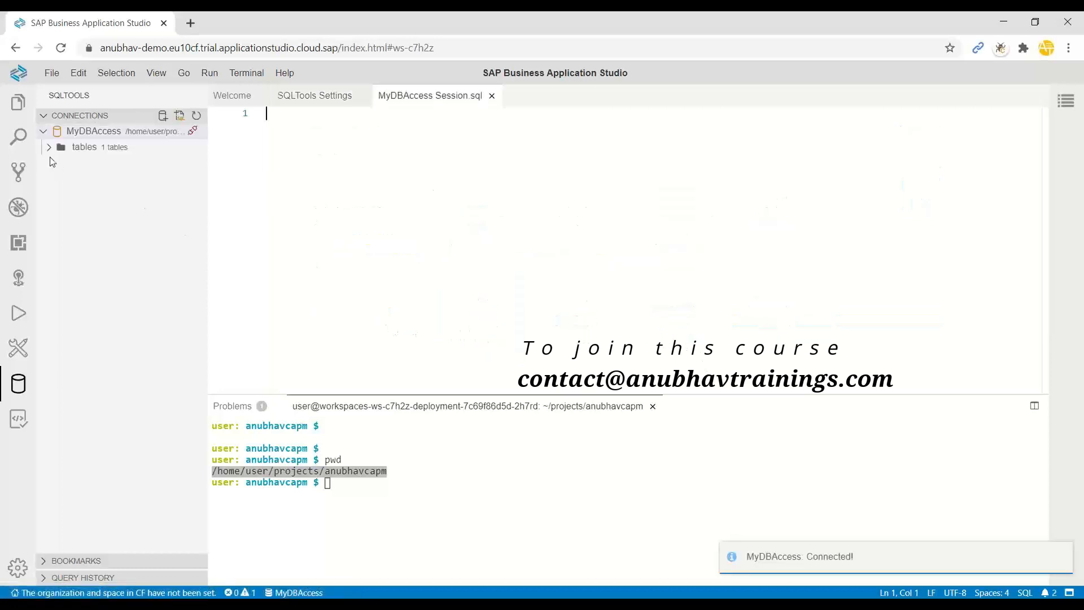
left_click(84, 147)
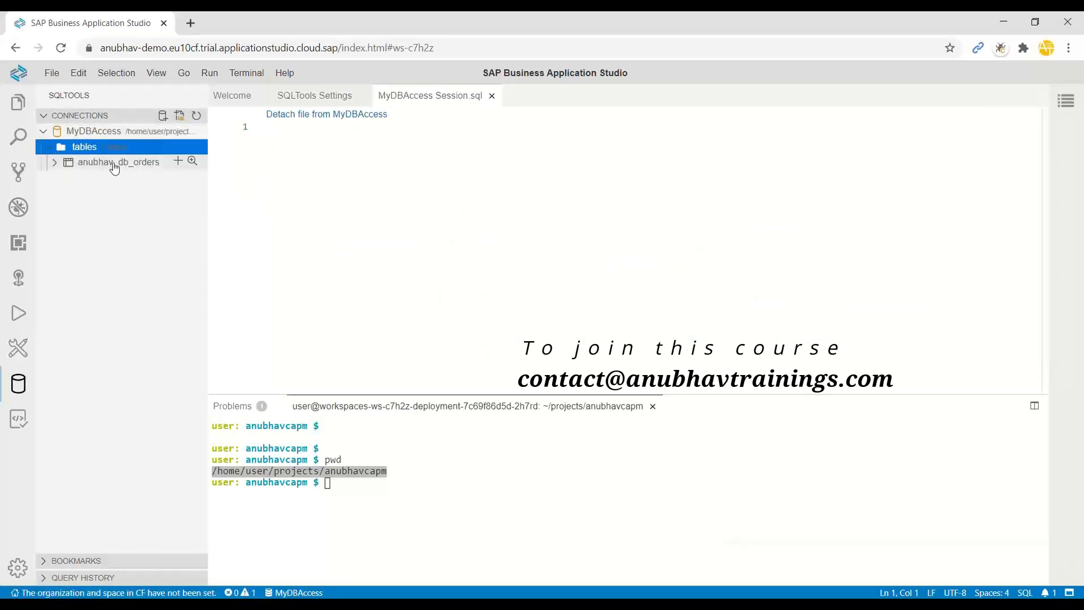
left_click(118, 162)
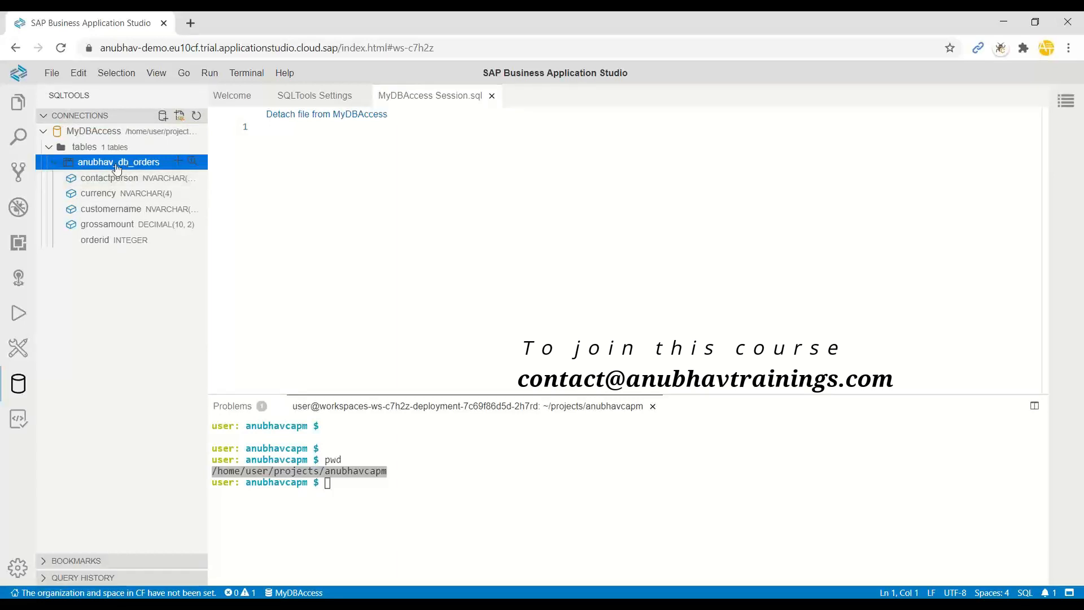
right_click(118, 162)
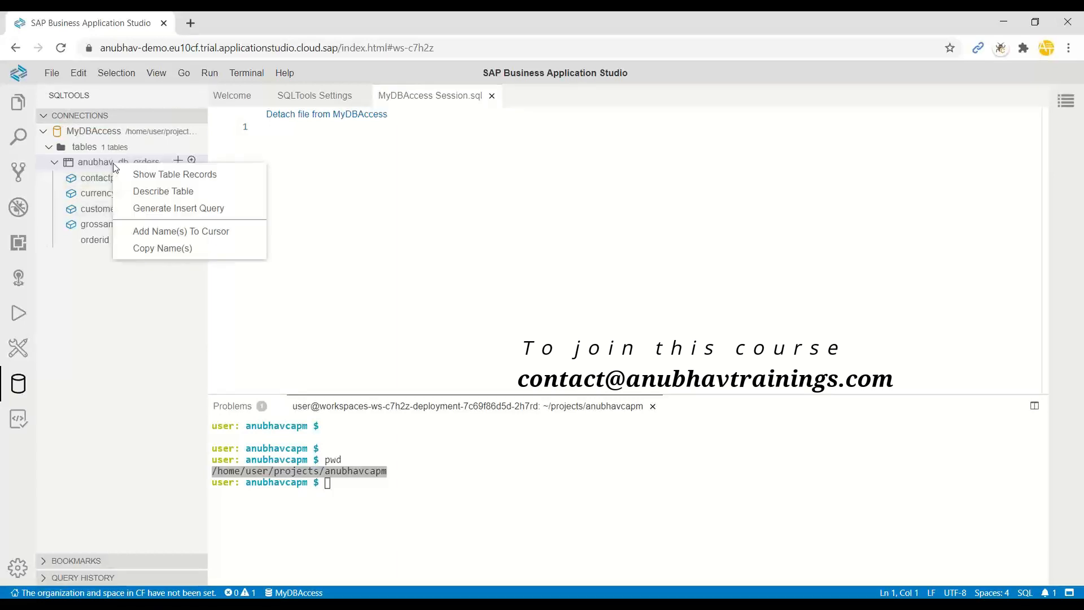
mouse_move(178, 208)
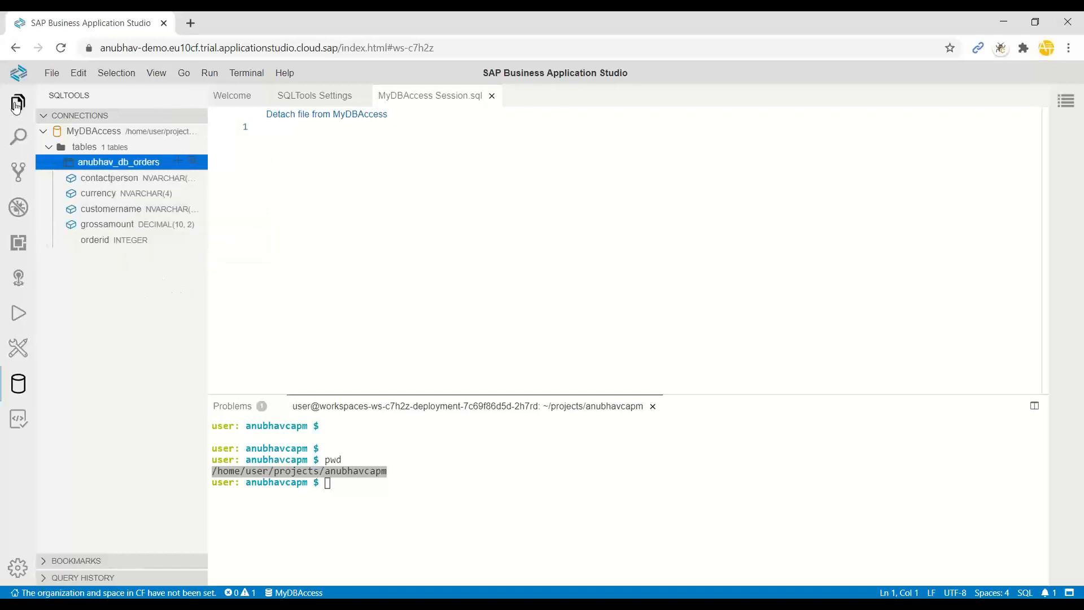
Open db/datamodel.cds from Explorer, select the orders entity name, and expand the csv folder.
left_click(18, 102)
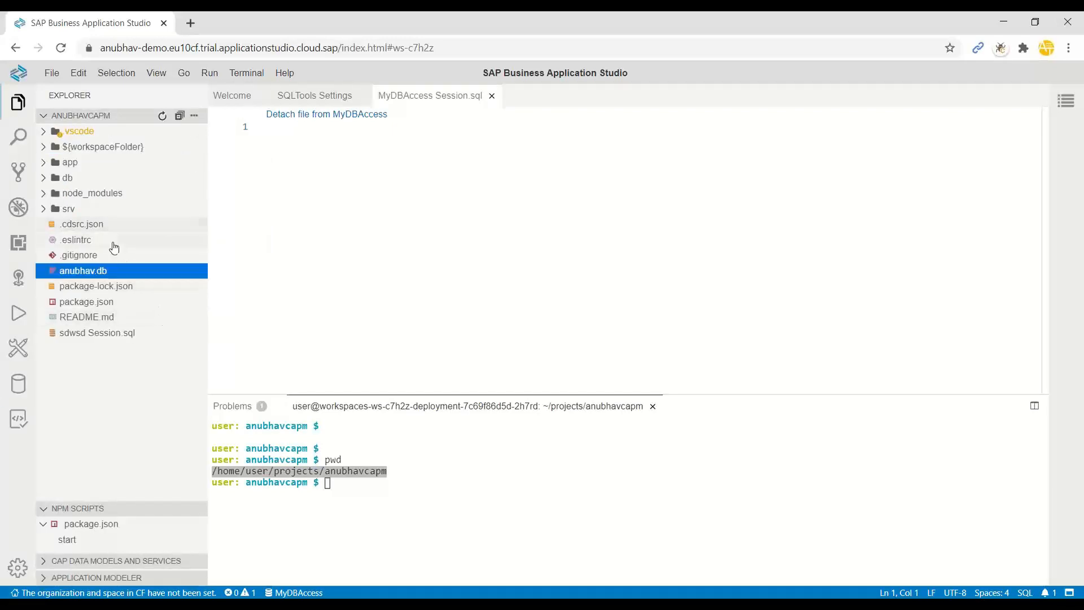
left_click(67, 177)
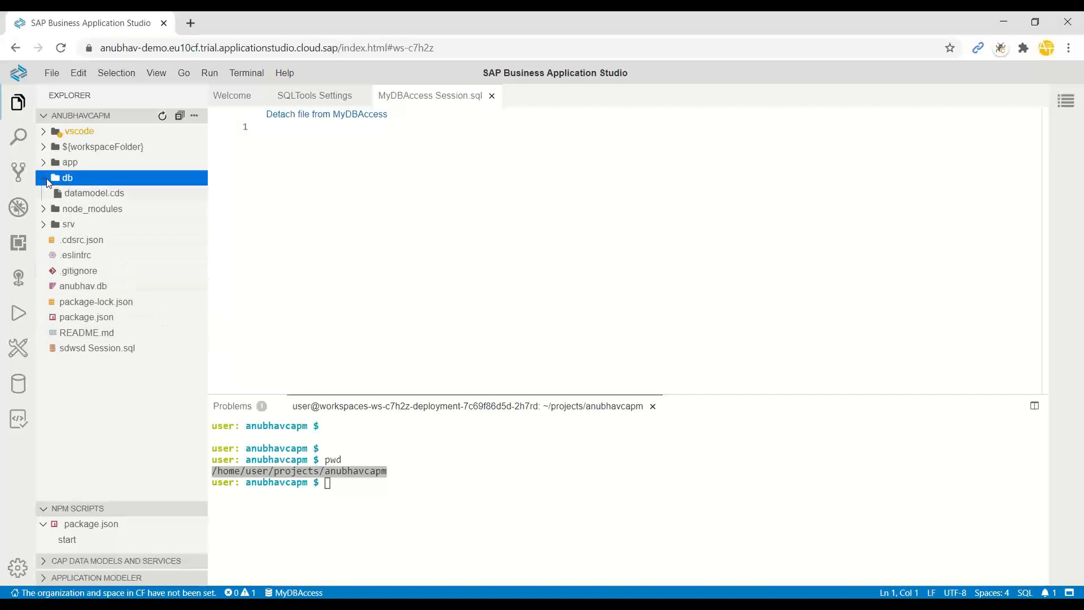
right_click(67, 178)
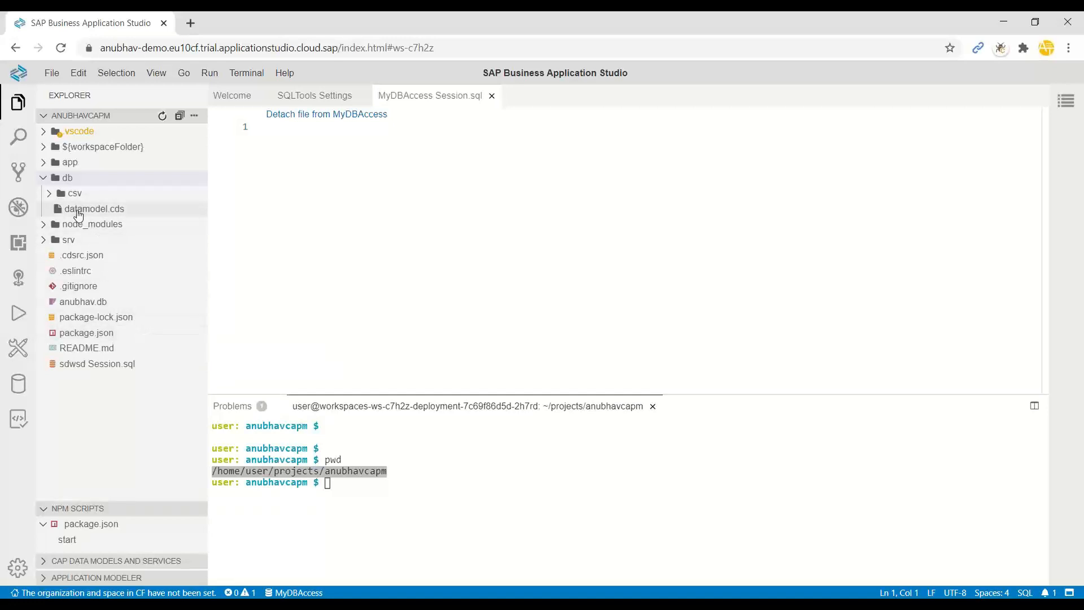
left_click(75, 193)
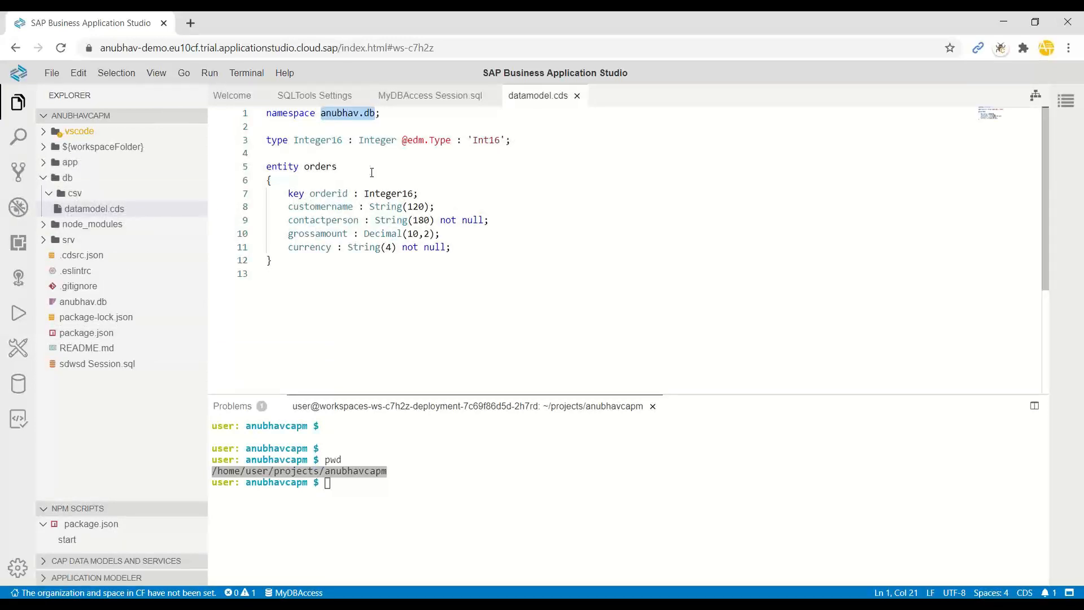
double_click(320, 166)
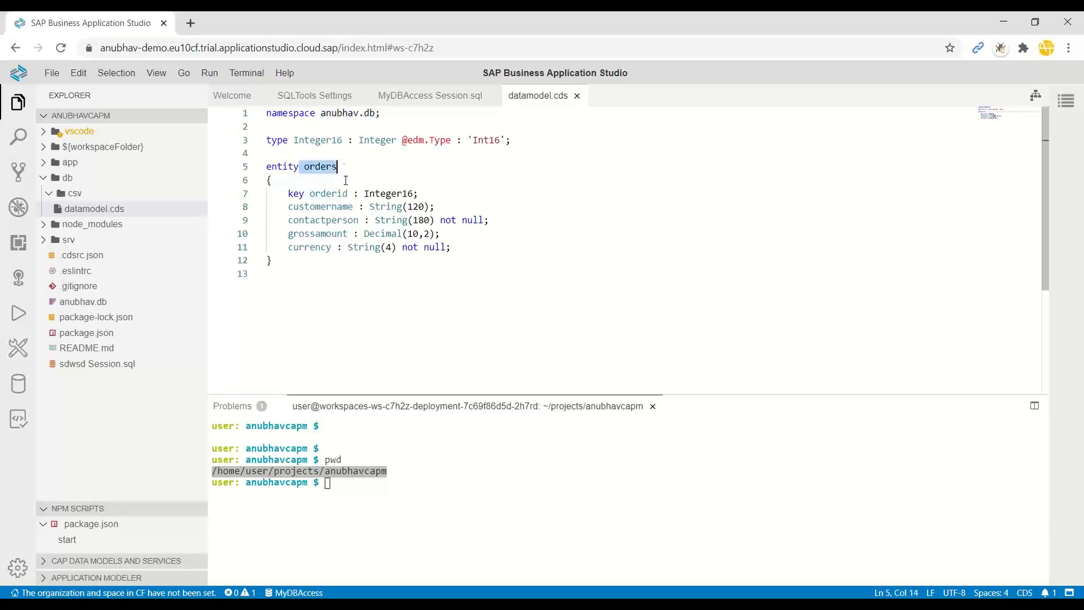
mouse_move(75, 193)
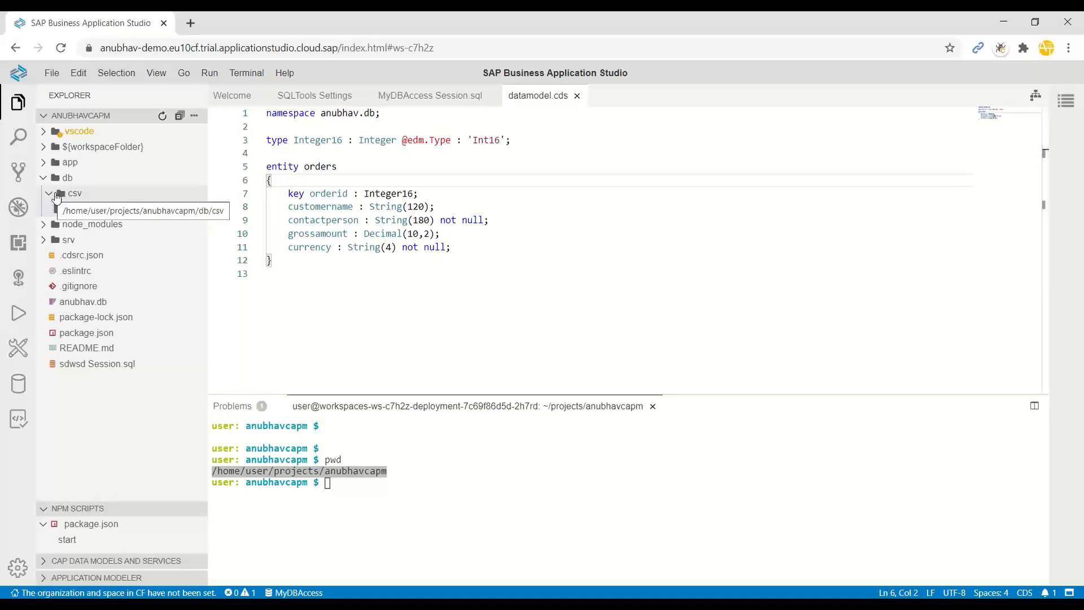
left_click(74, 193)
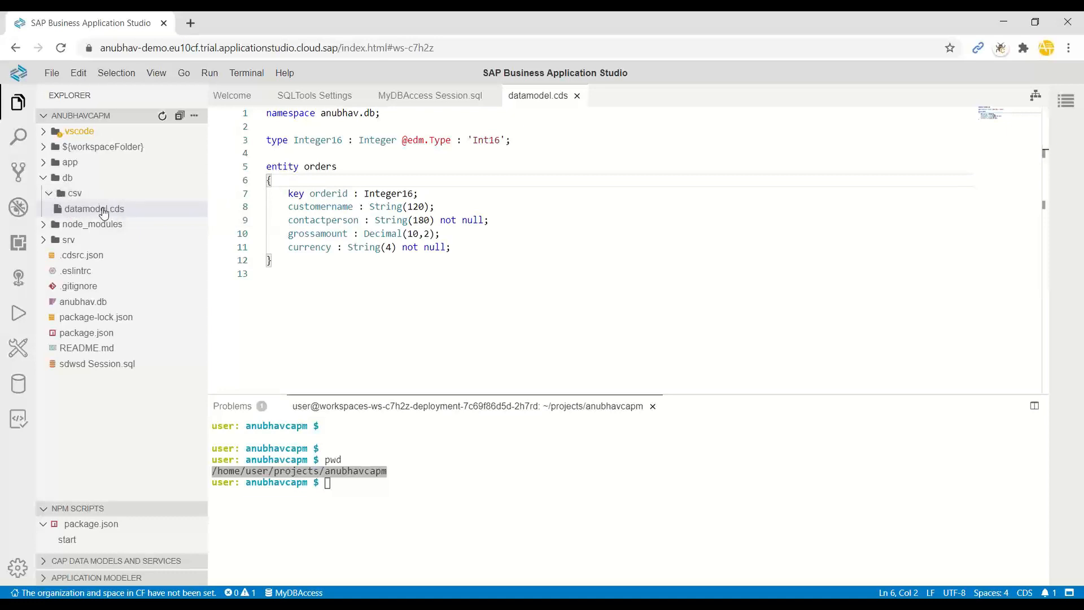
mouse_move(75, 193)
type("cds deploy --to sqlite:anubhav.db")
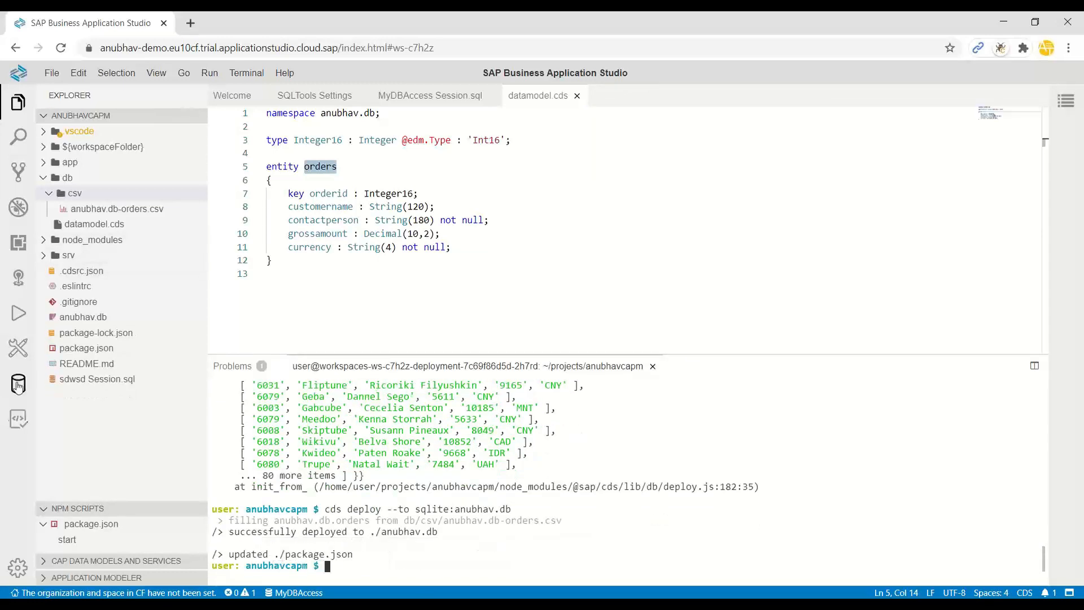
Show the anubhav_db_orders table records loaded from CSV, then close the results.
right_click(117, 162)
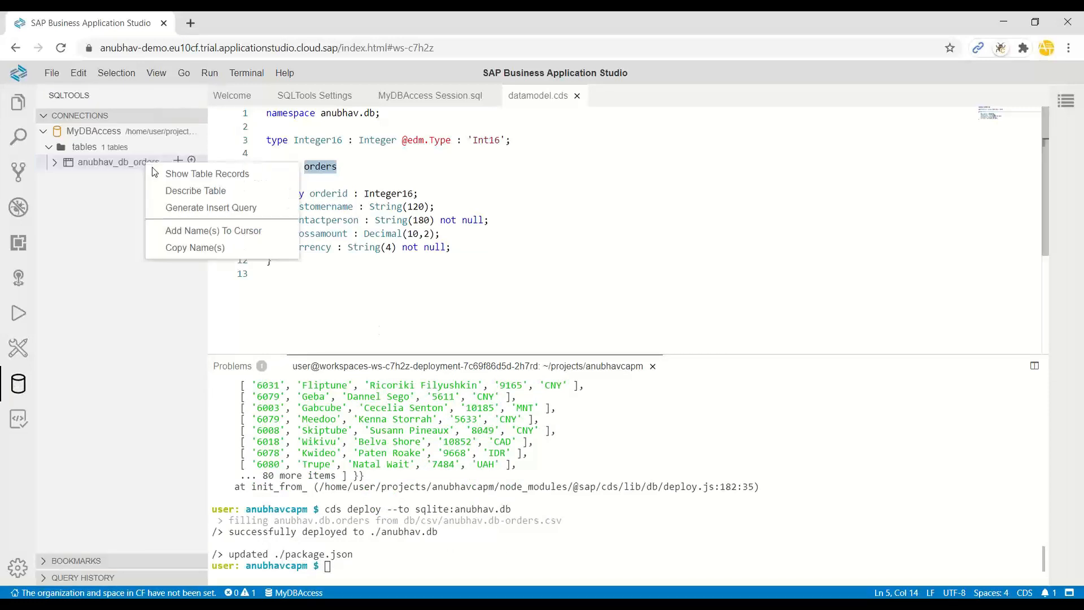
left_click(207, 173)
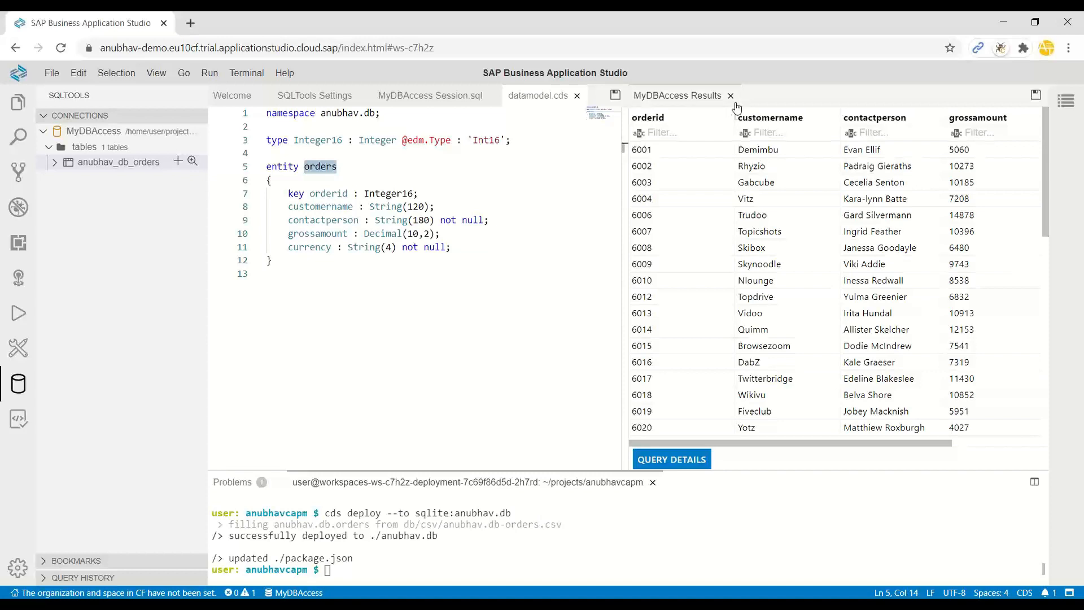
left_click(730, 95)
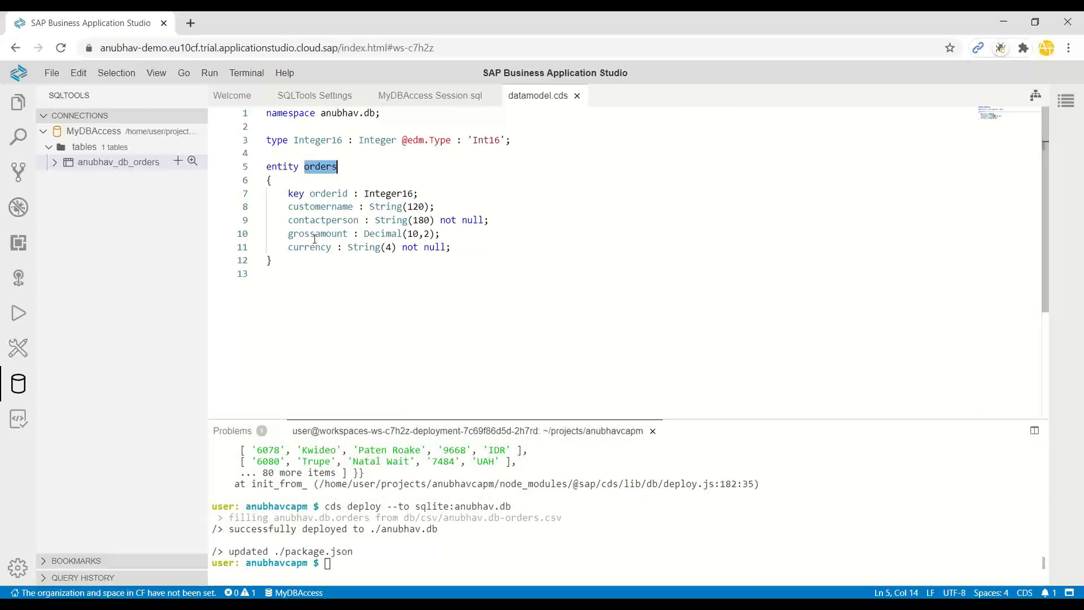
left_click_drag(289, 193, 450, 247)
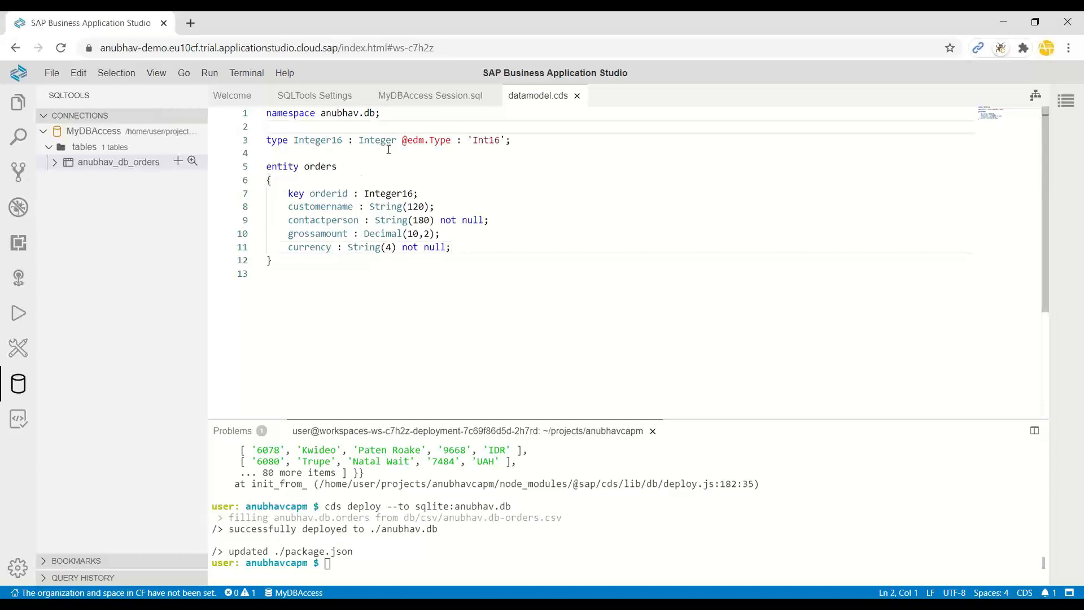
type("using {  } from '@sap/cds/common';")
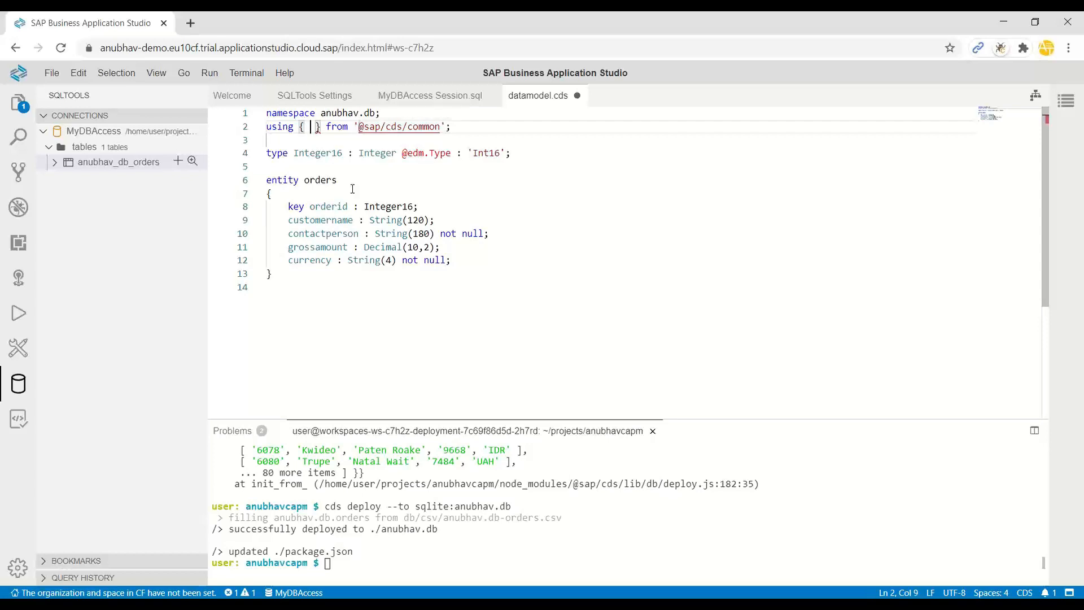
type("managed")
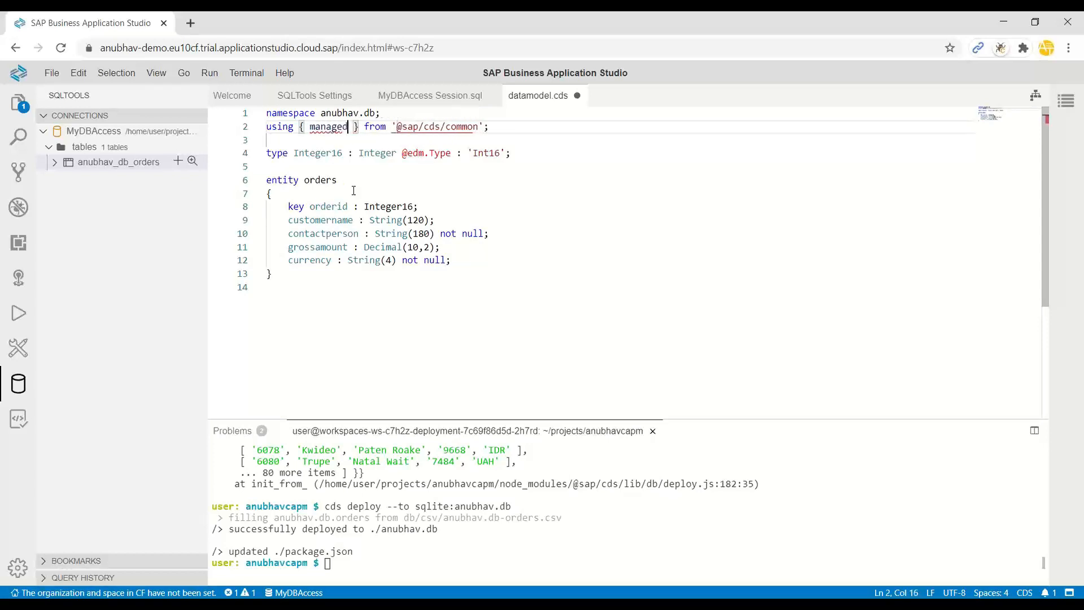
double_click(329, 126)
type(" :")
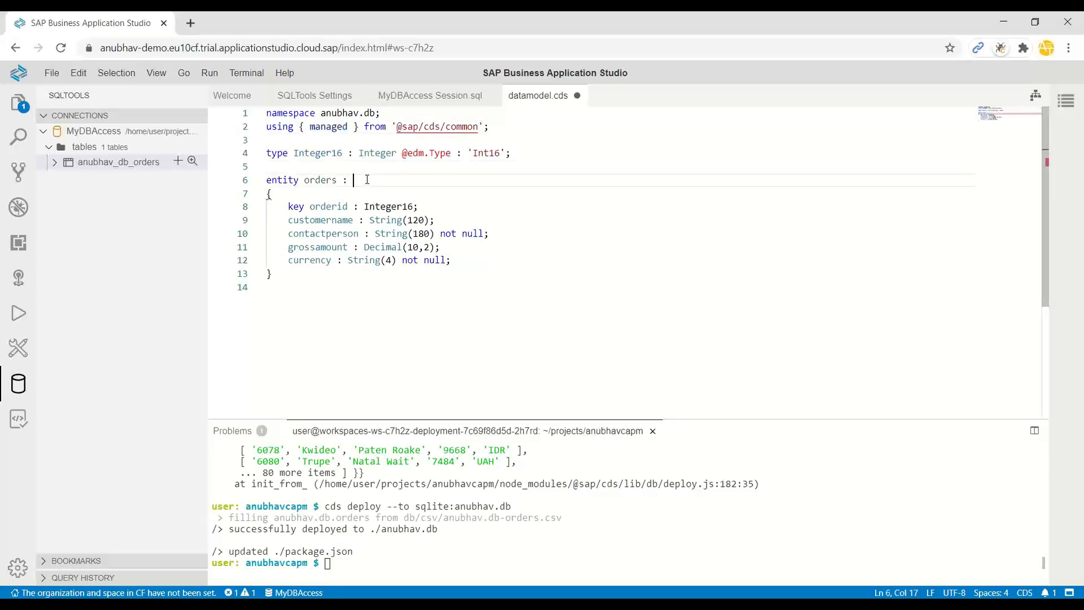
type("managed")
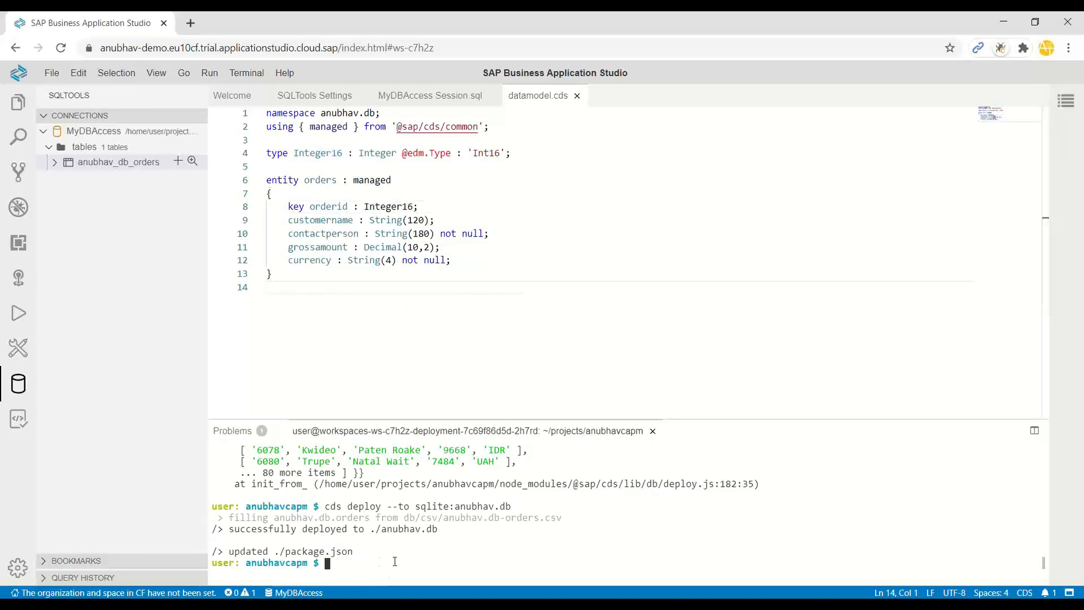
key("Enter")
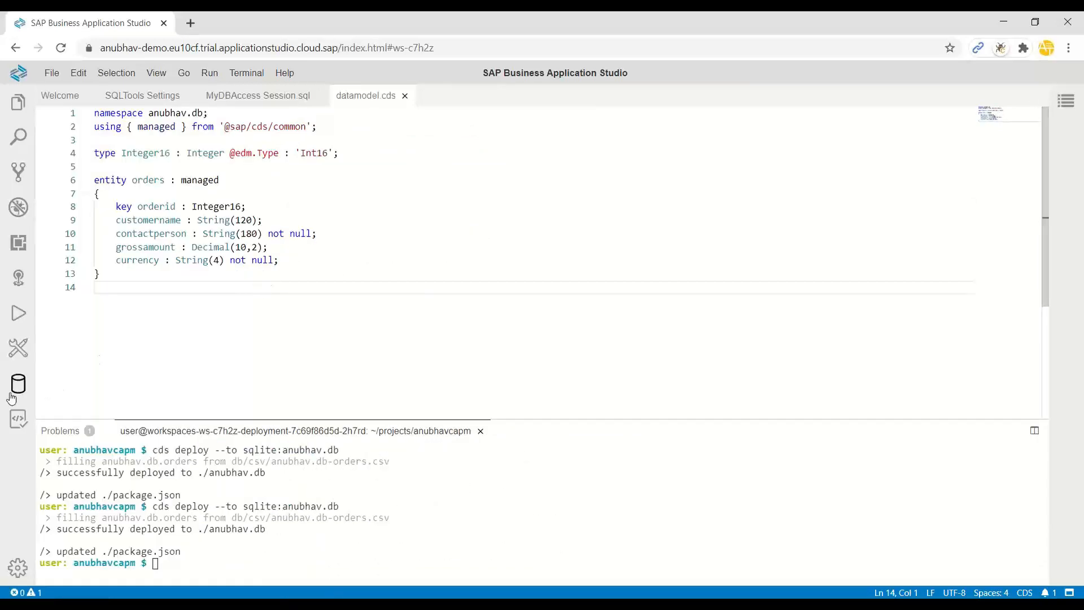
Show anubhav_db_orders records and sort by the new createdAt, createdBy and modifiedBy columns.
right_click(117, 162)
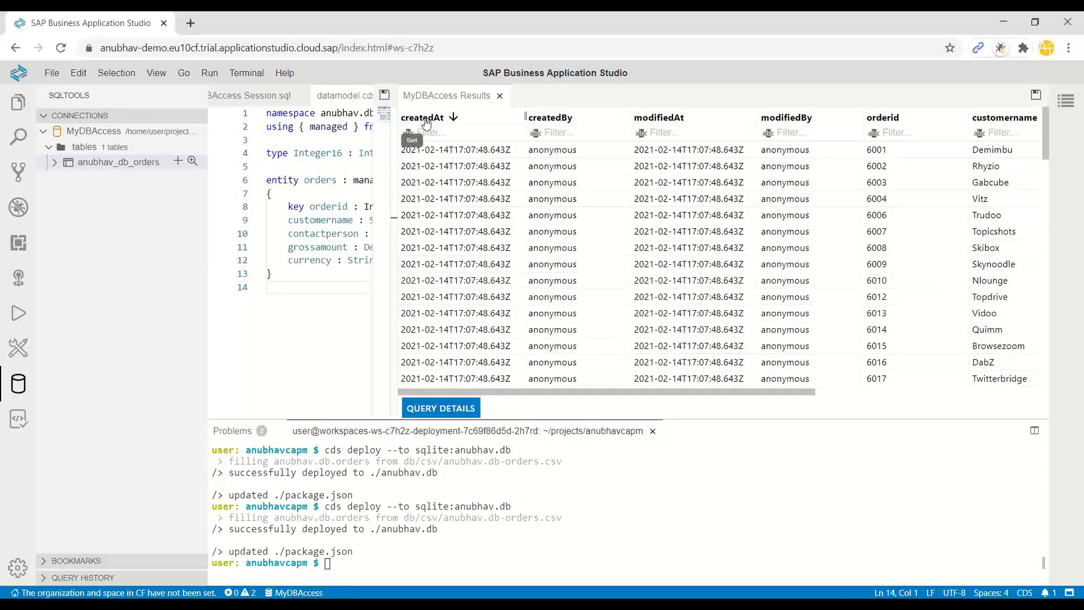
left_click(550, 117)
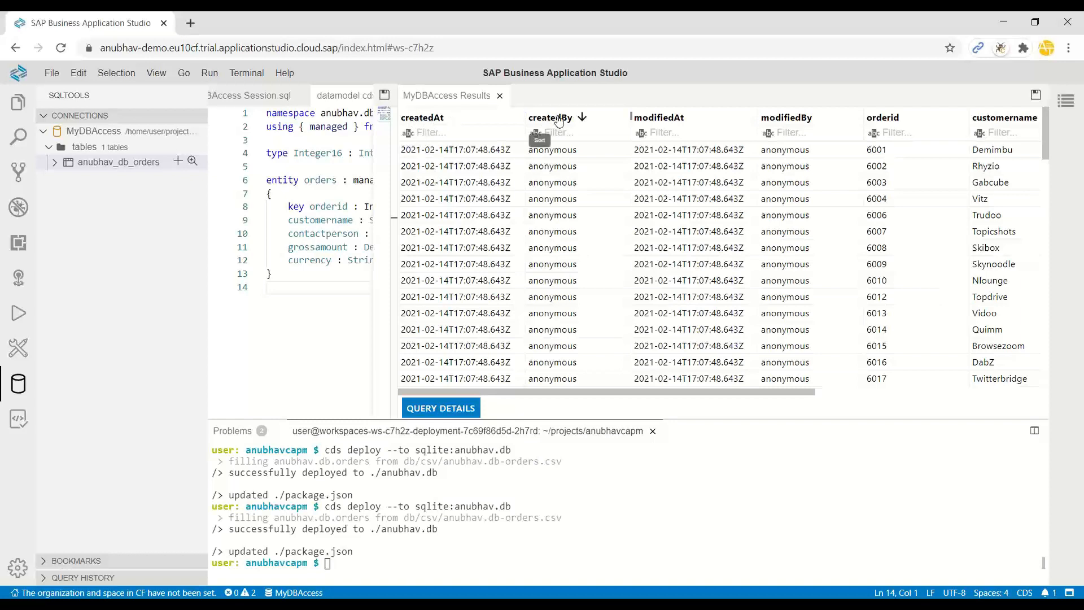
left_click(785, 117)
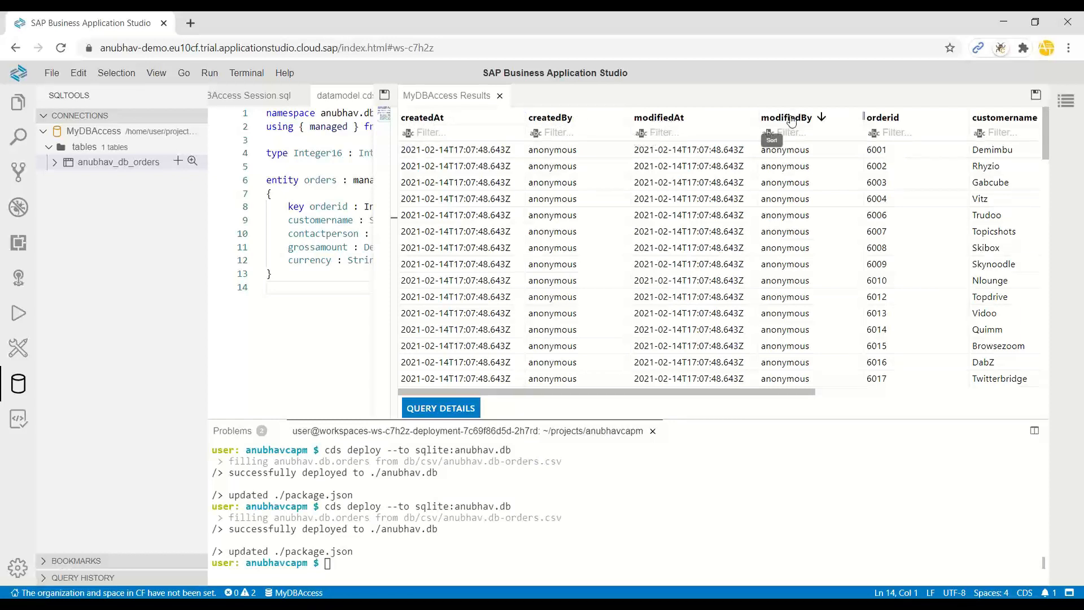
left_click(550, 117)
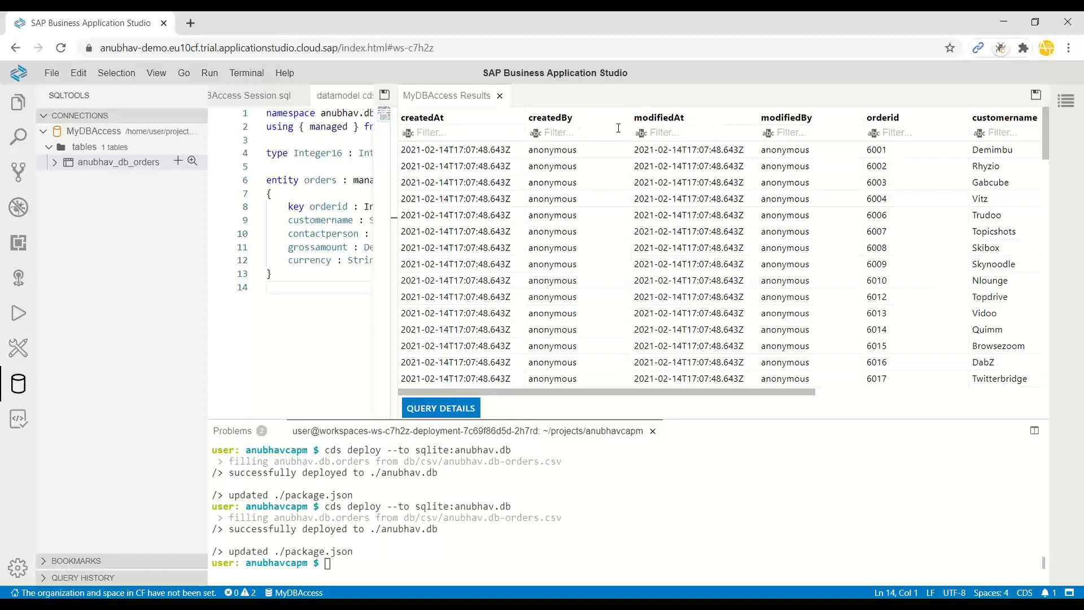
mouse_move(635, 276)
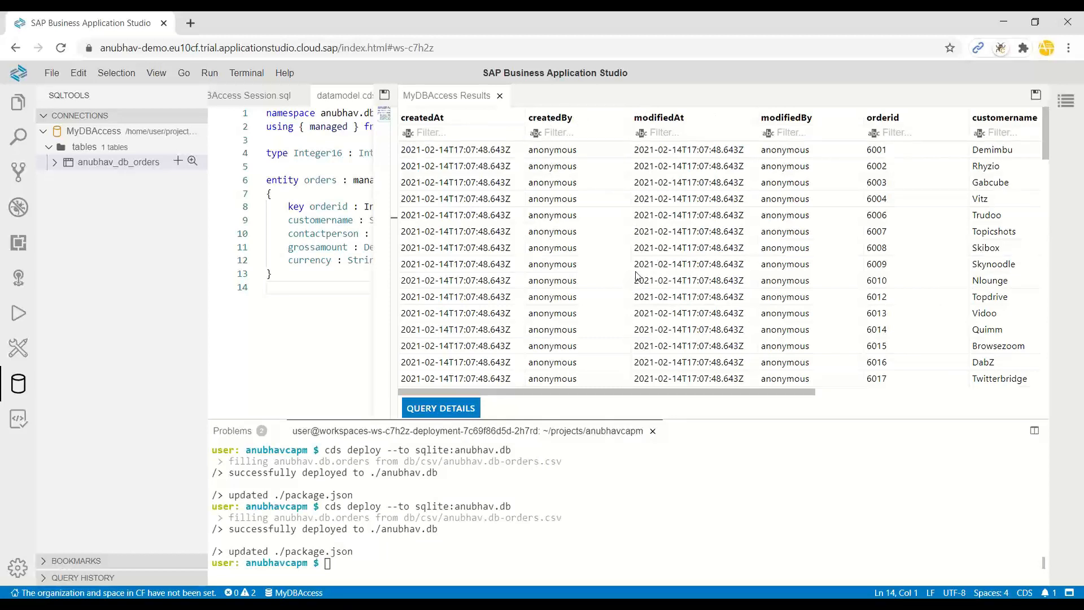